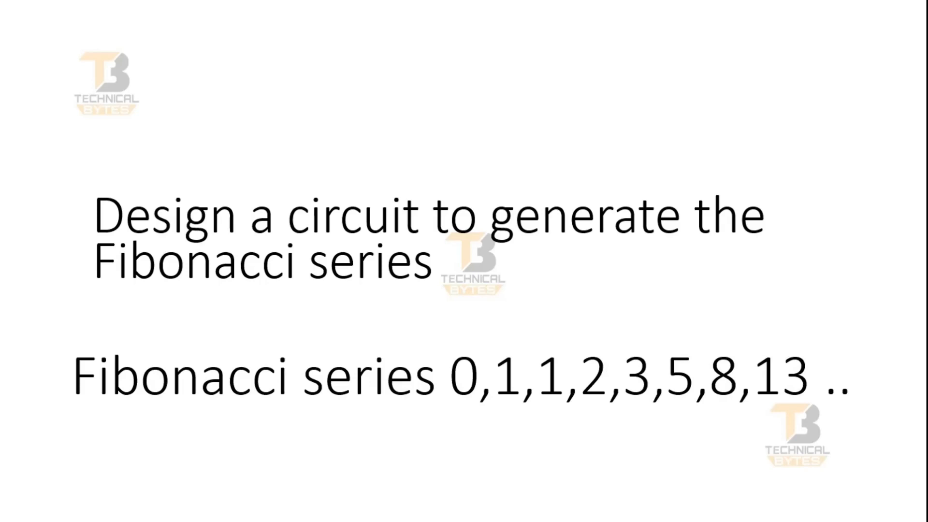
mouse_move(482, 404)
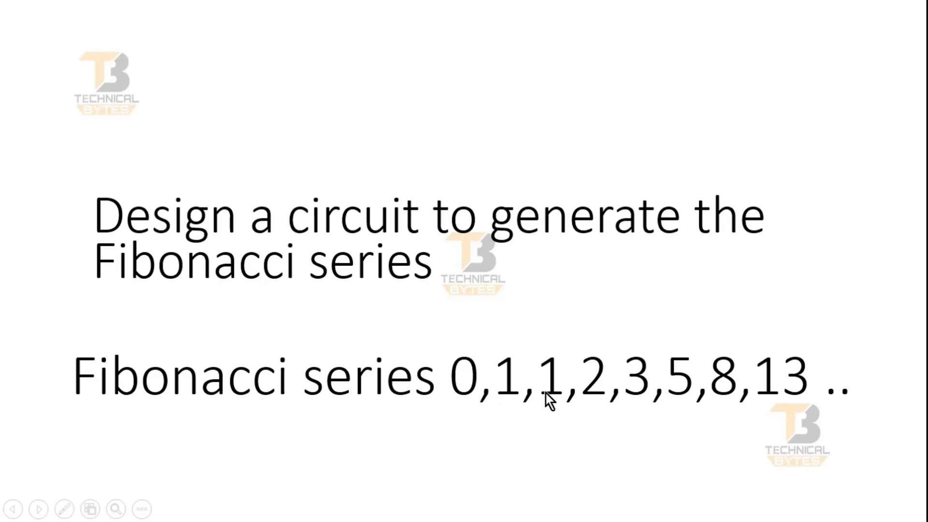
mouse_move(626, 402)
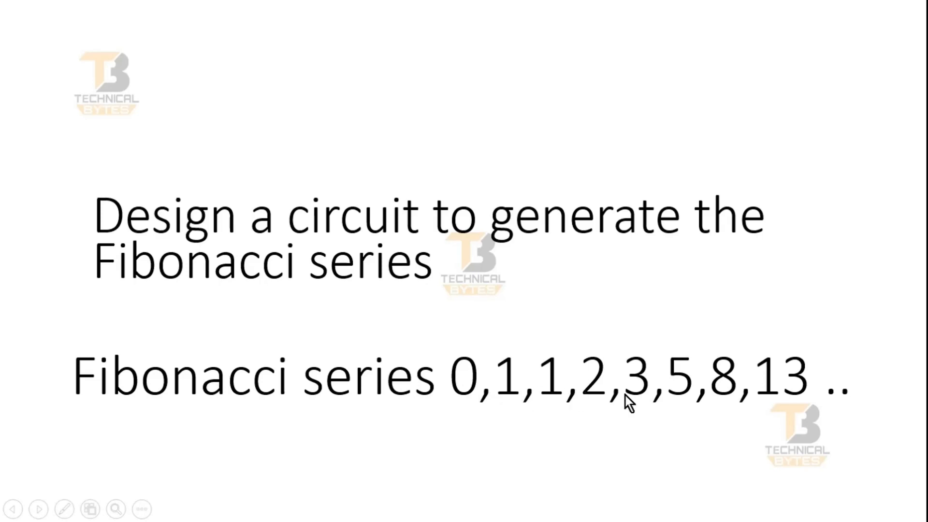
mouse_move(766, 384)
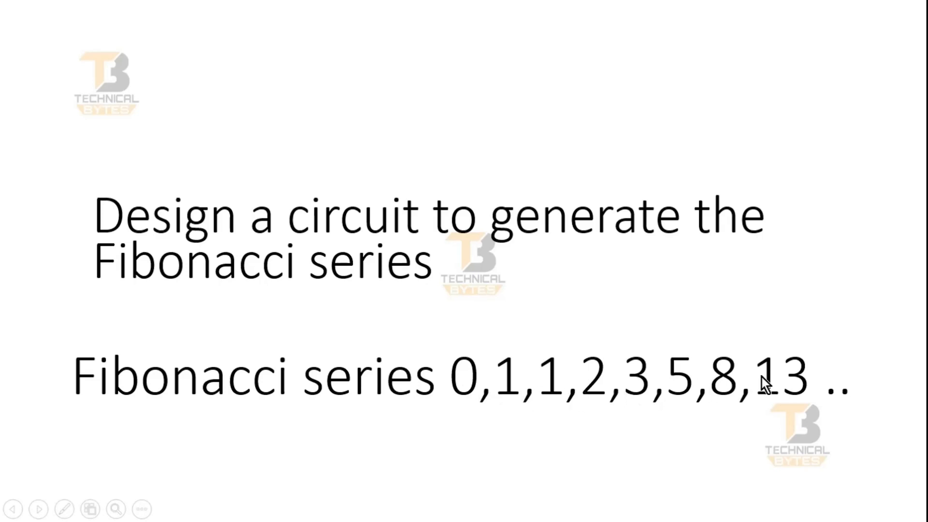